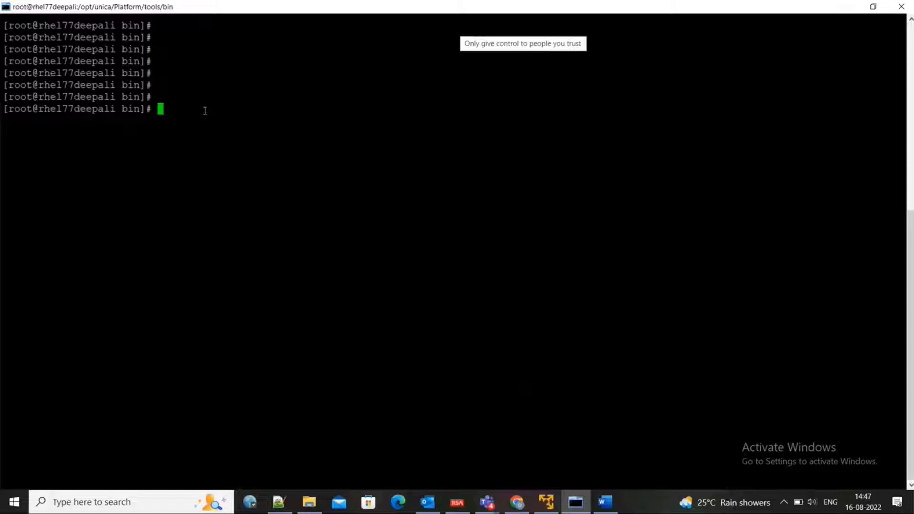
- Run pwd and ll to show /opt/unica/Platform/tools/bin and pick out scheduler_console_client.sh
type("pwd")
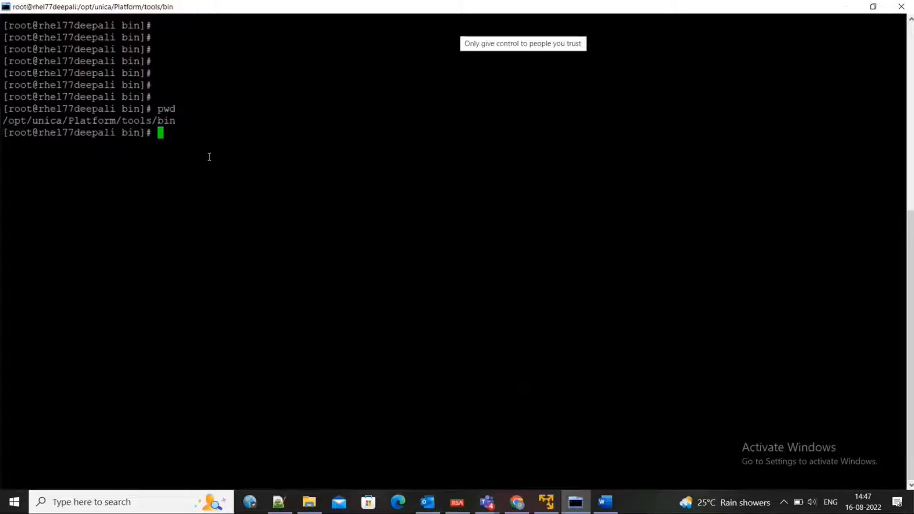
type("ll")
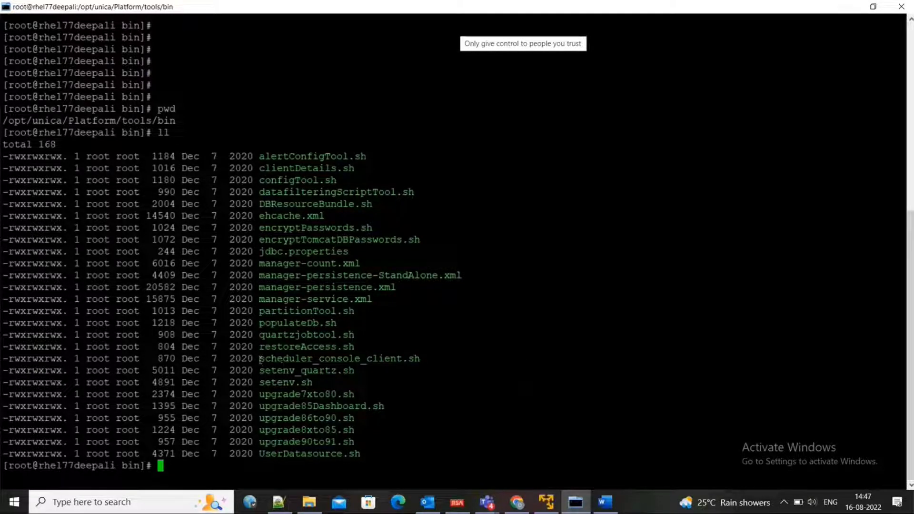
double_click(339, 358)
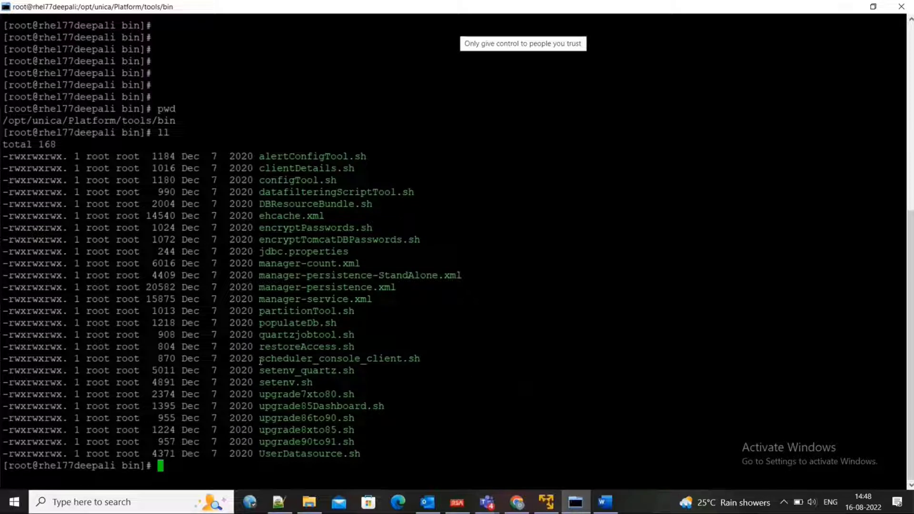
double_click(338, 359)
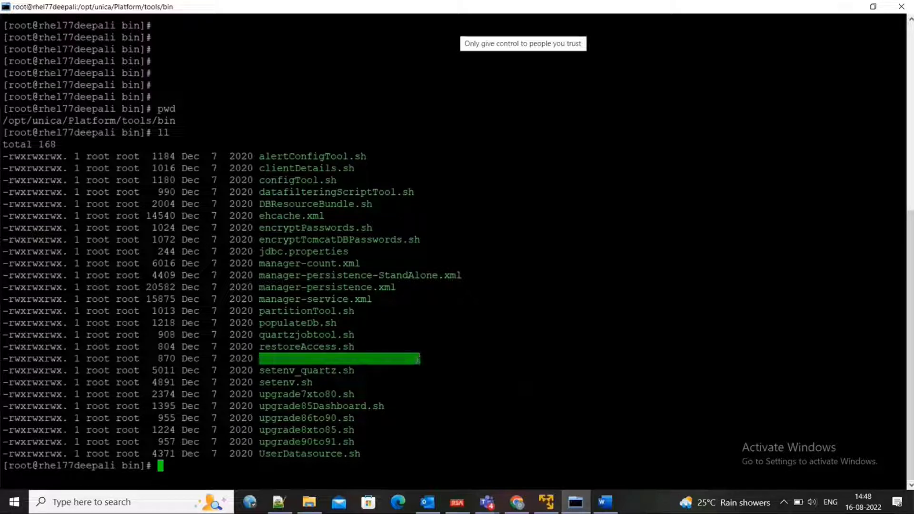
mouse_move(627, 288)
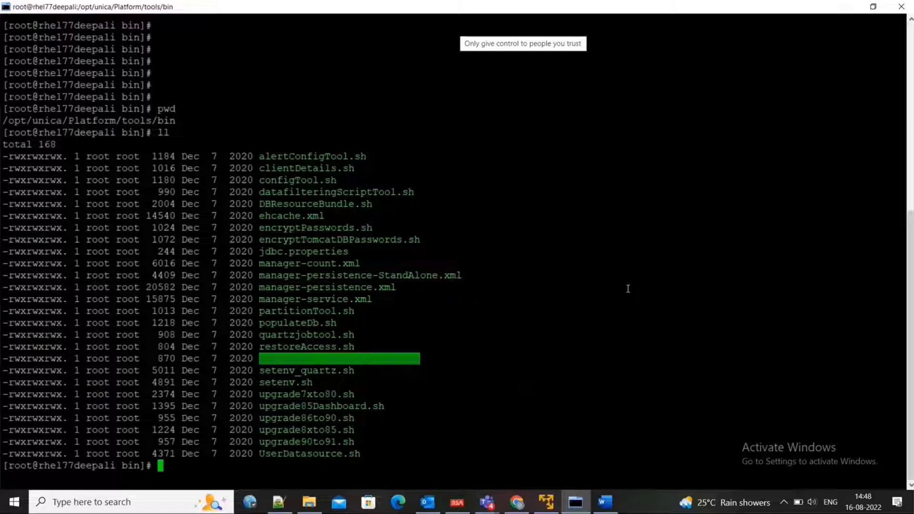
mouse_move(469, 453)
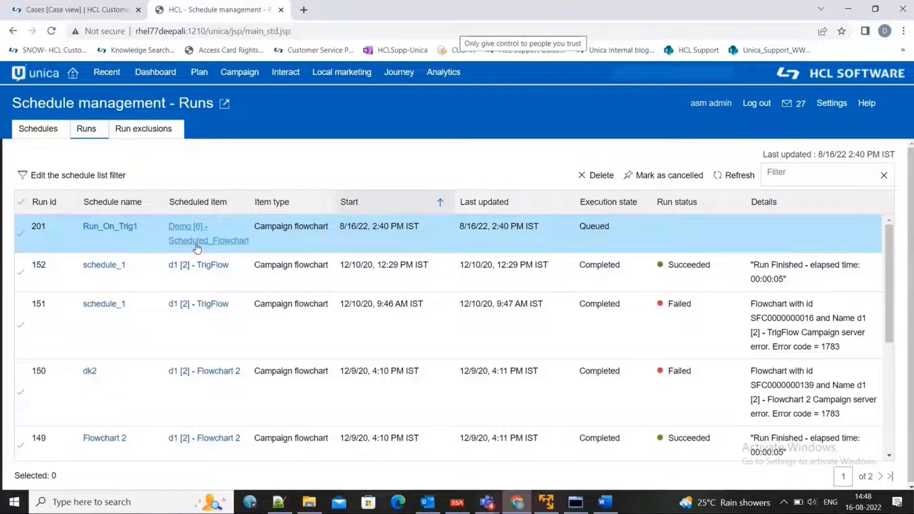
mouse_move(86, 223)
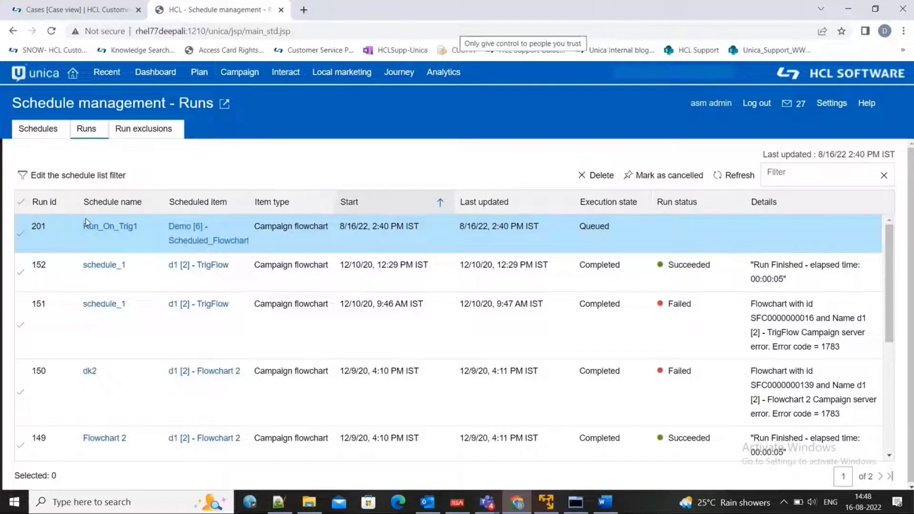
mouse_move(107, 227)
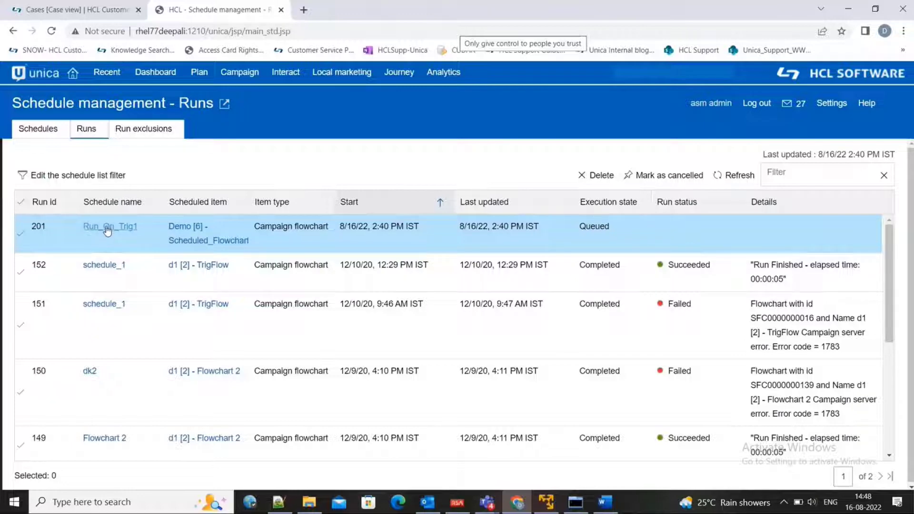
- Inspect Run_On_Trig1's schedule and confirm it starts on trigger Trig1
left_click(111, 227)
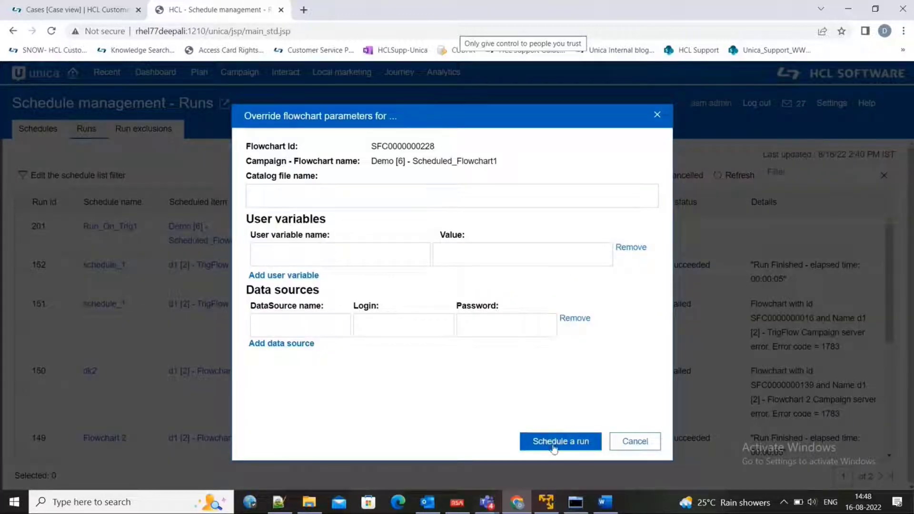
left_click(559, 440)
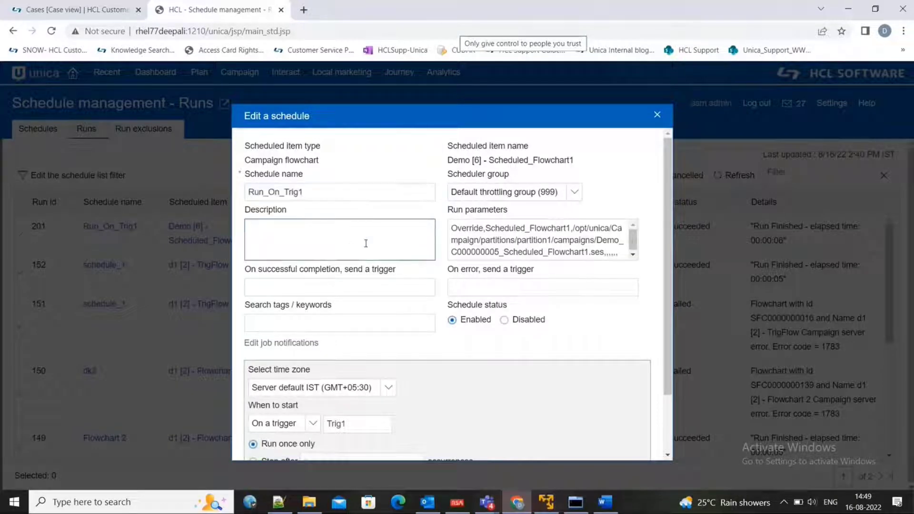
scroll("down", 3)
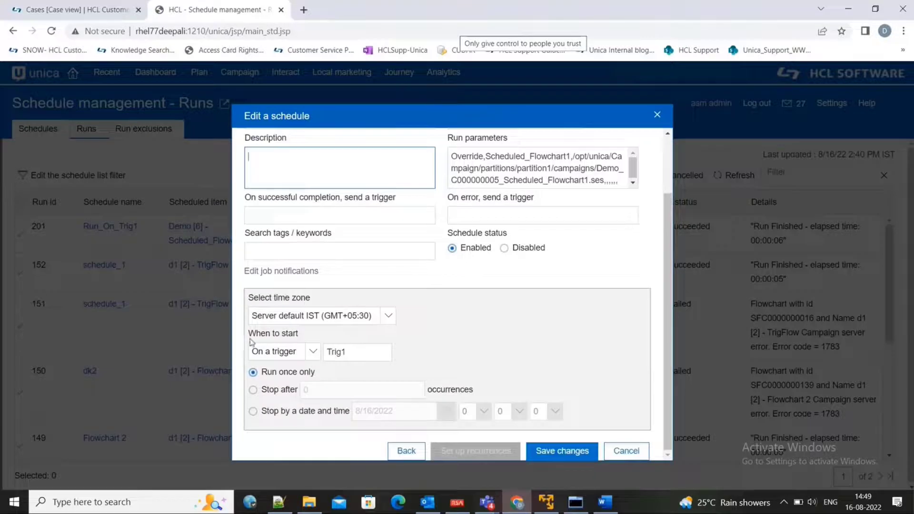
double_click(273, 333)
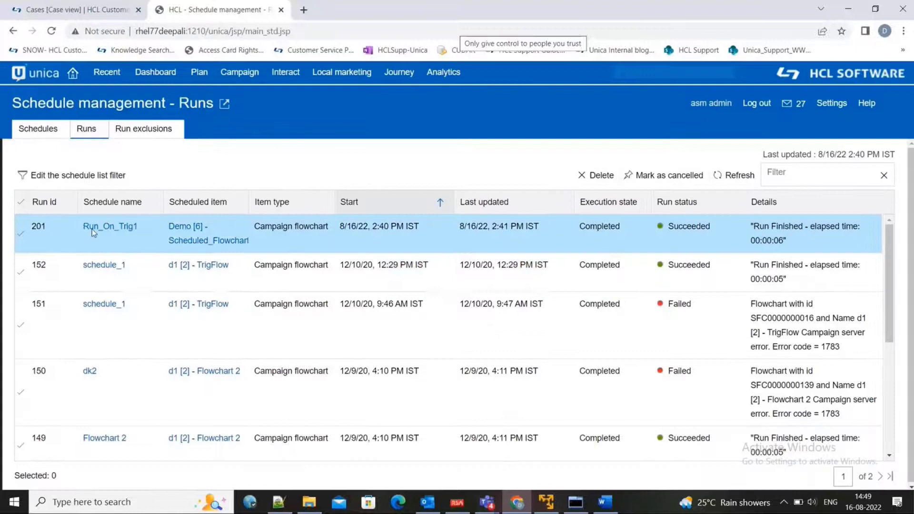
mouse_move(109, 227)
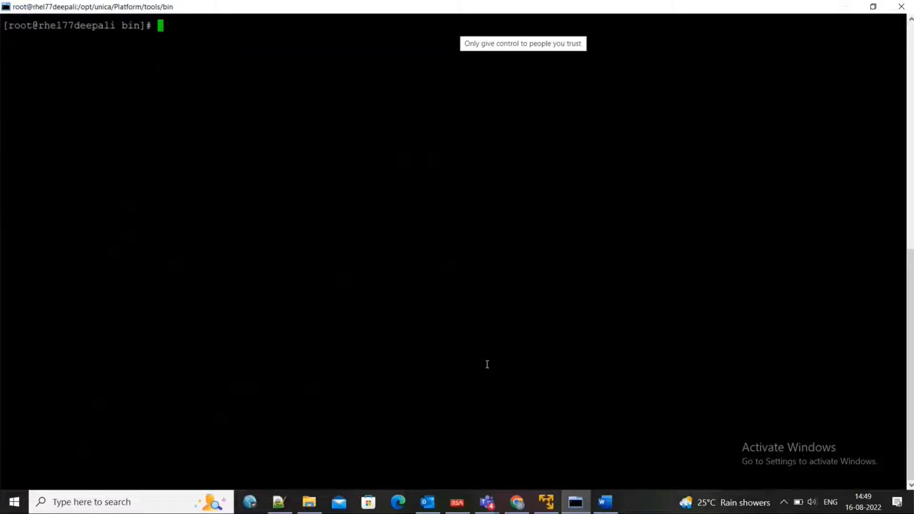
- Clear the terminal and enter ./scheduler_console_client.sh -s -t Trig1 asm_admin at the prompt
type("clear")
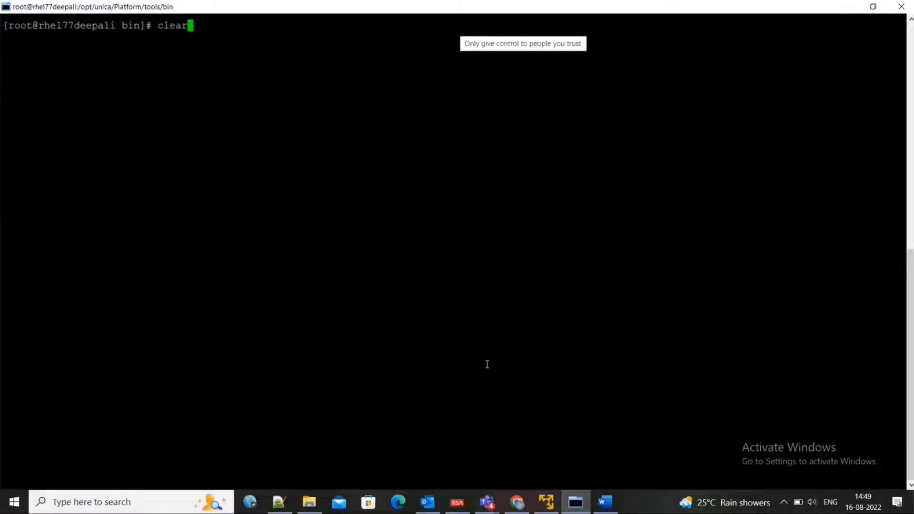
type("./scheduler_console_client.sh -s -t Trig1 asm_admin")
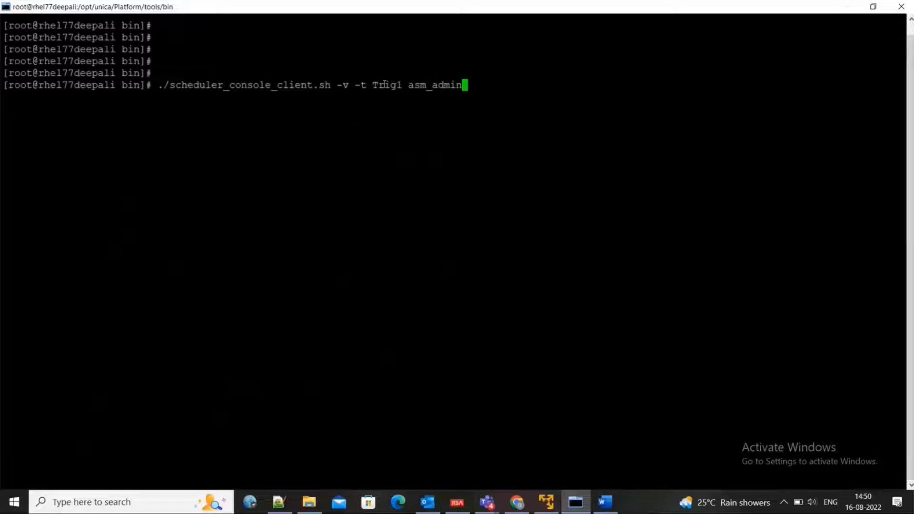
- Review the -v output for Trig1 and highlight the listening task Run_On_Trig1 (ID 61)
double_click(387, 85)
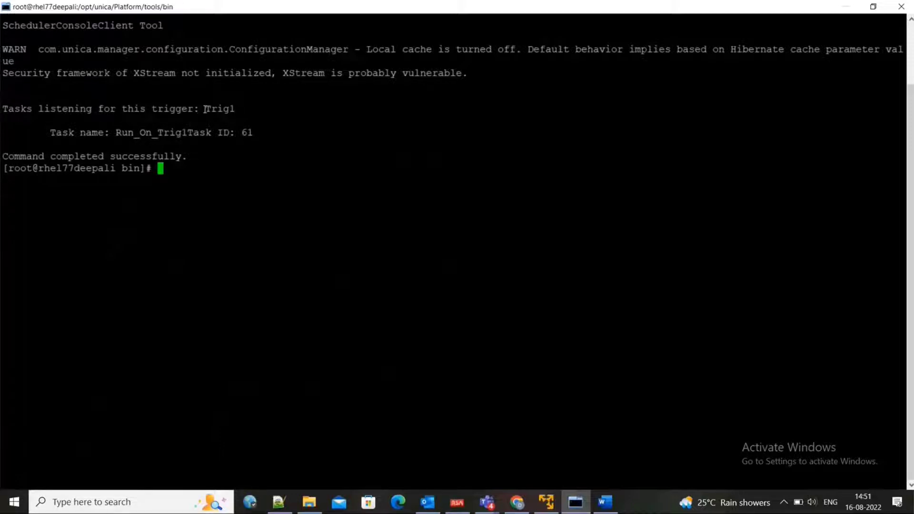
double_click(217, 108)
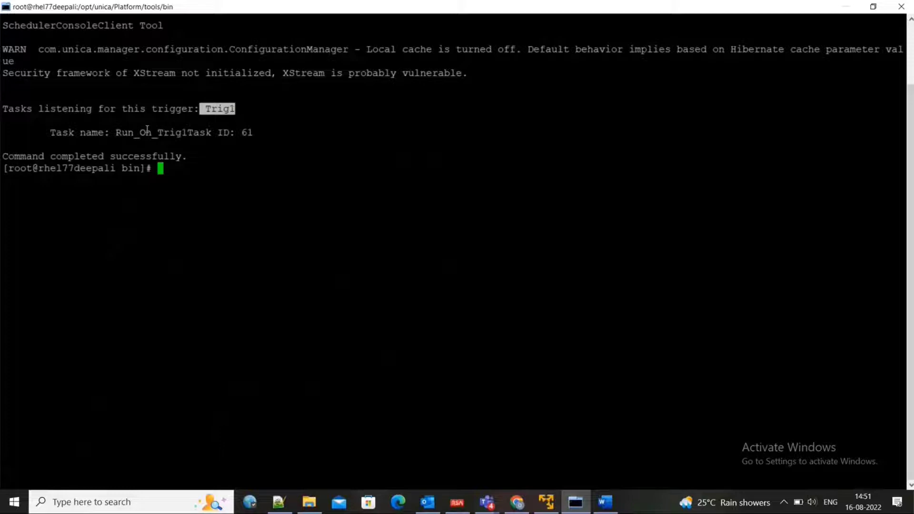
double_click(133, 132)
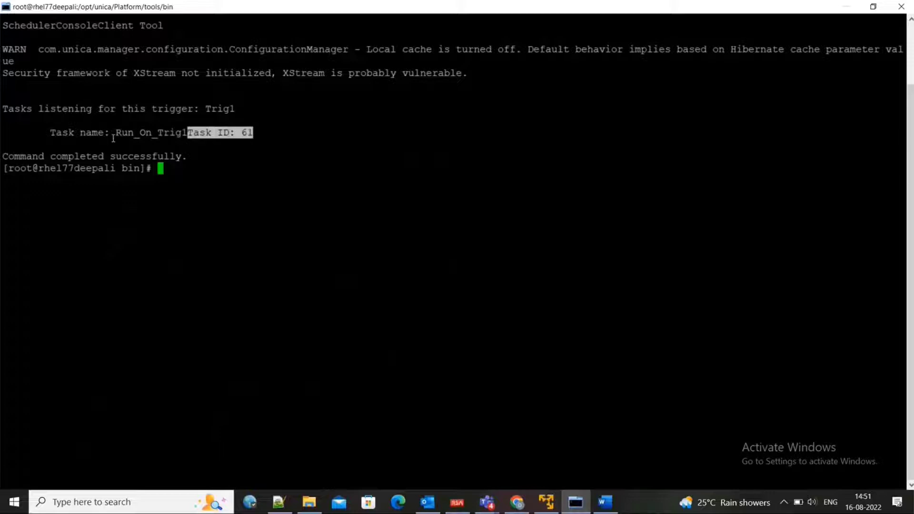
left_click_drag(187, 132, 114, 133)
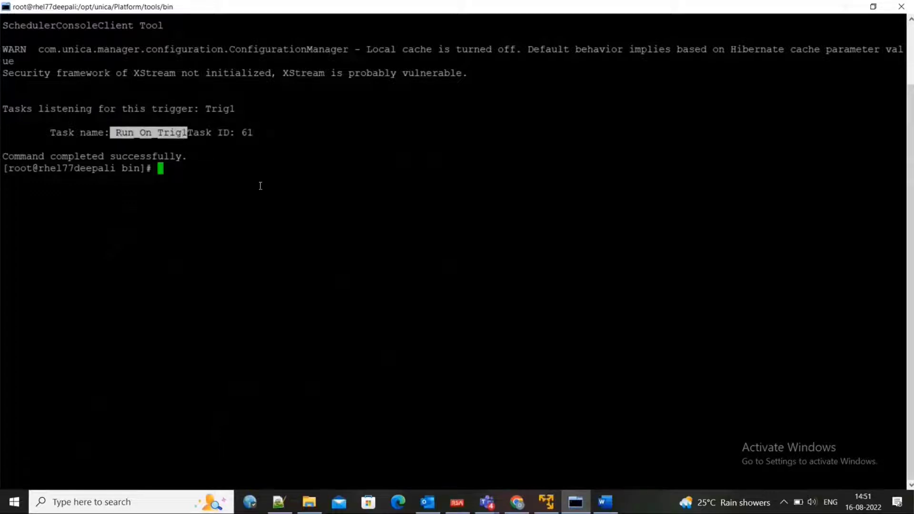
left_click(516, 502)
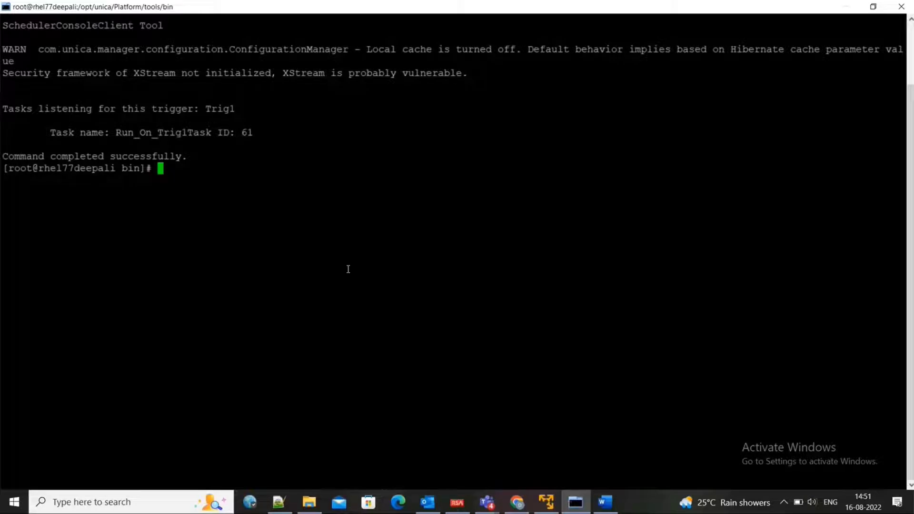
- Recall the Trig1 command and change -v to -s so it will send the trigger as asm_admin
type("./scheduler_console_client.sh -v -t Trig1 asm_admin")
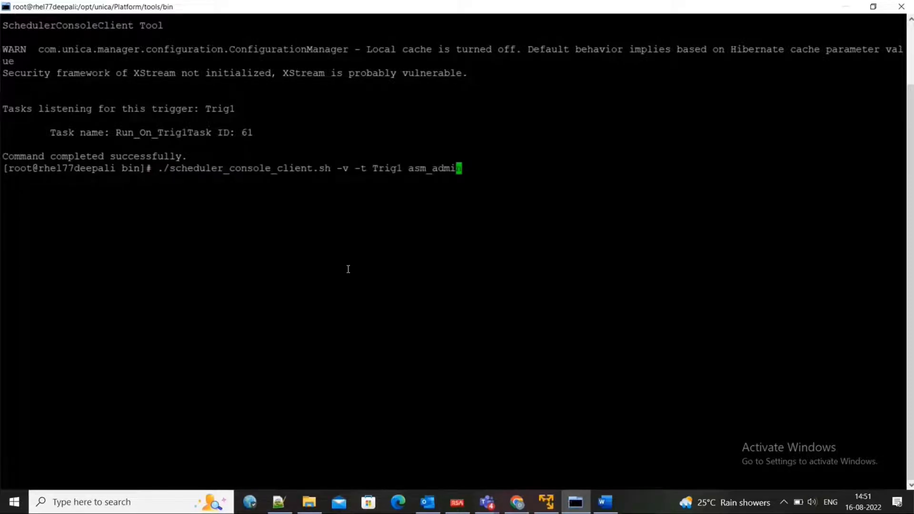
type("ll")
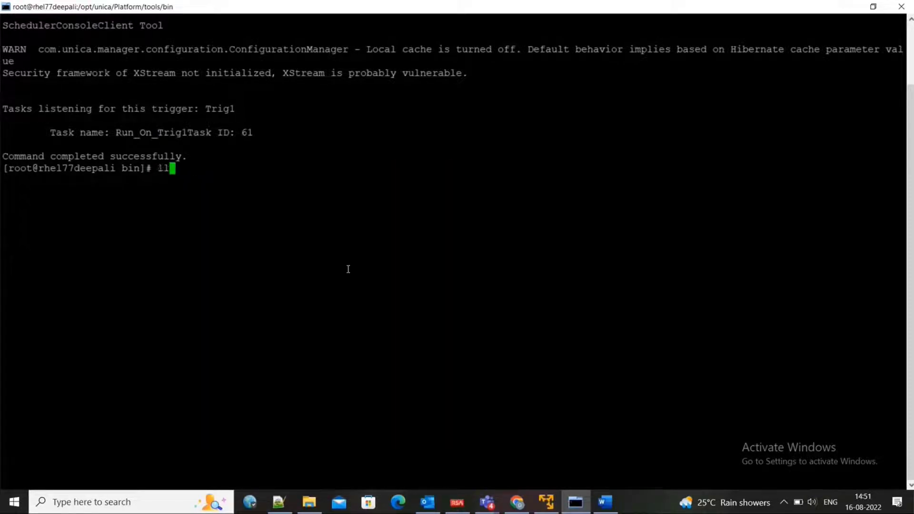
type("./scheduler_console_client.sh -s -t Trig1 asm_admin")
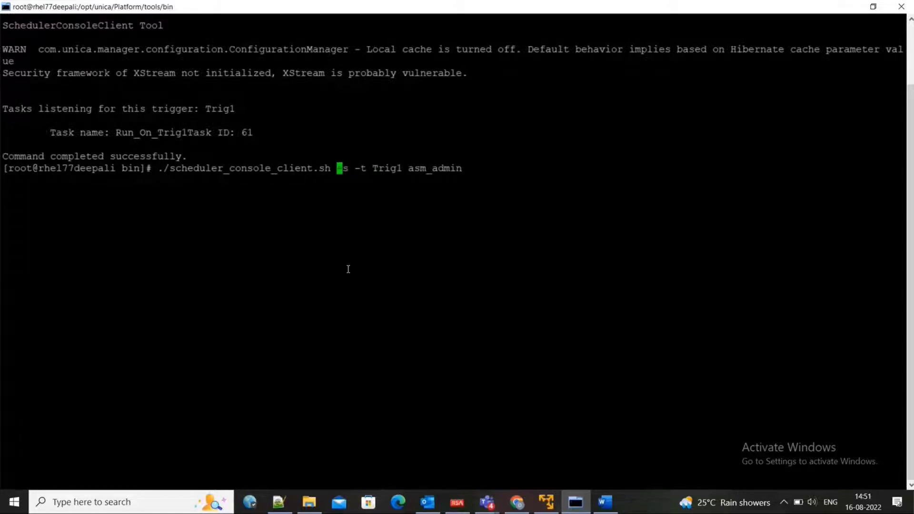
left_click(487, 502)
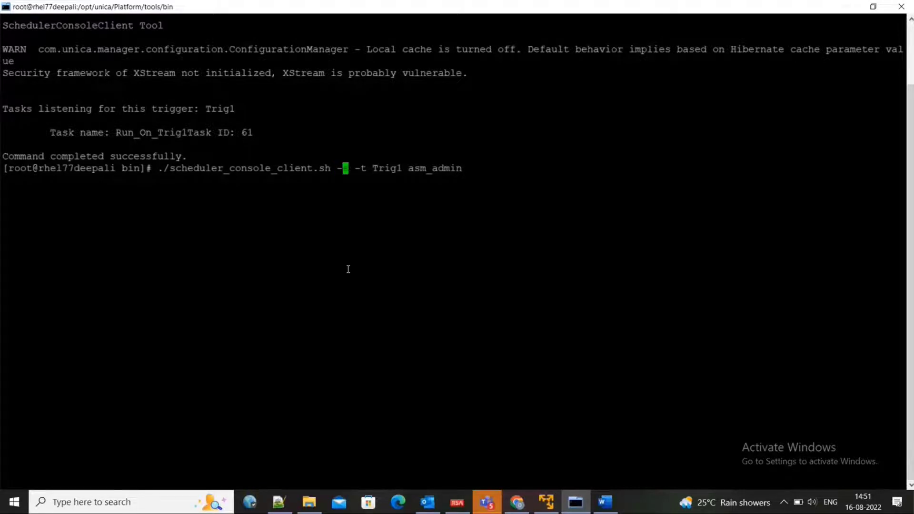
type("s")
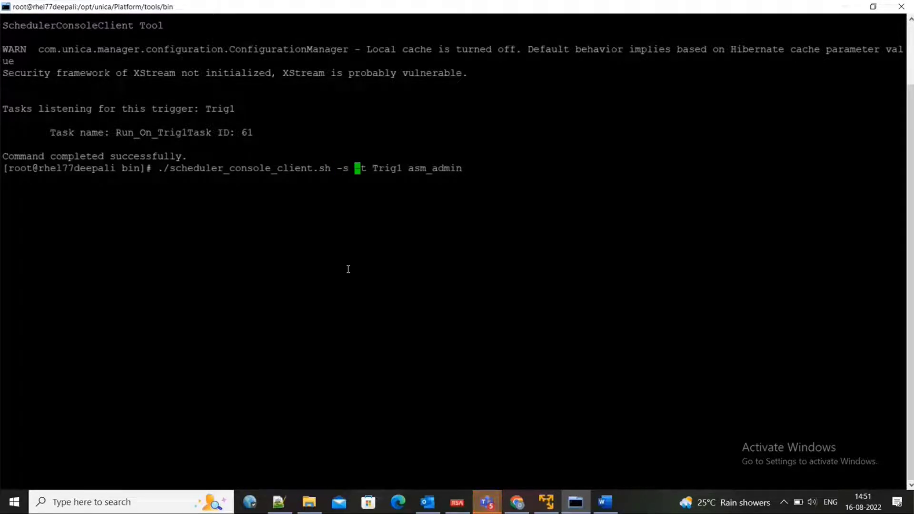
type("-")
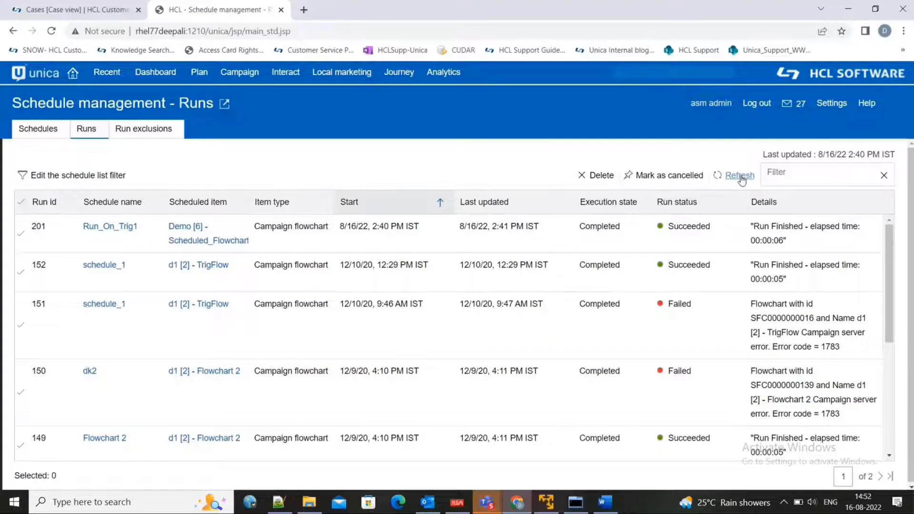
- Refresh the Runs list, still showing run 201, and return to the terminal to send Trig1
left_click(738, 175)
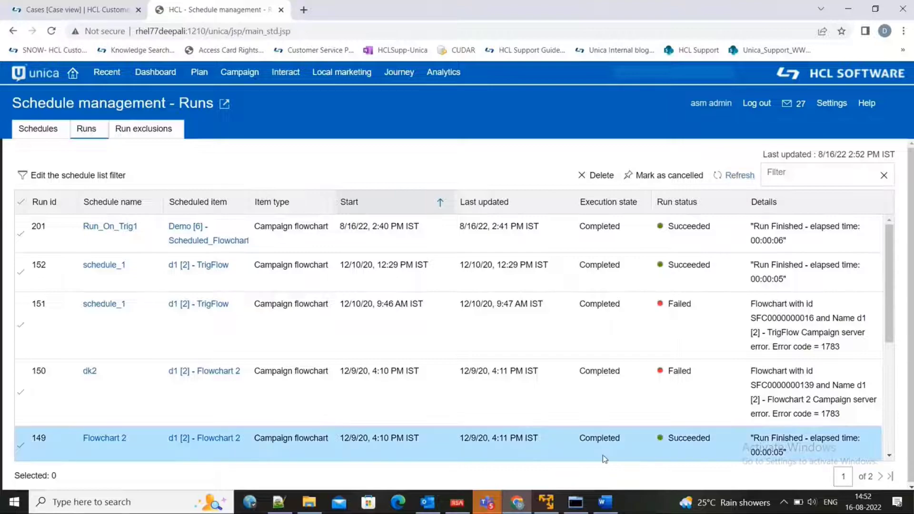
left_click(575, 502)
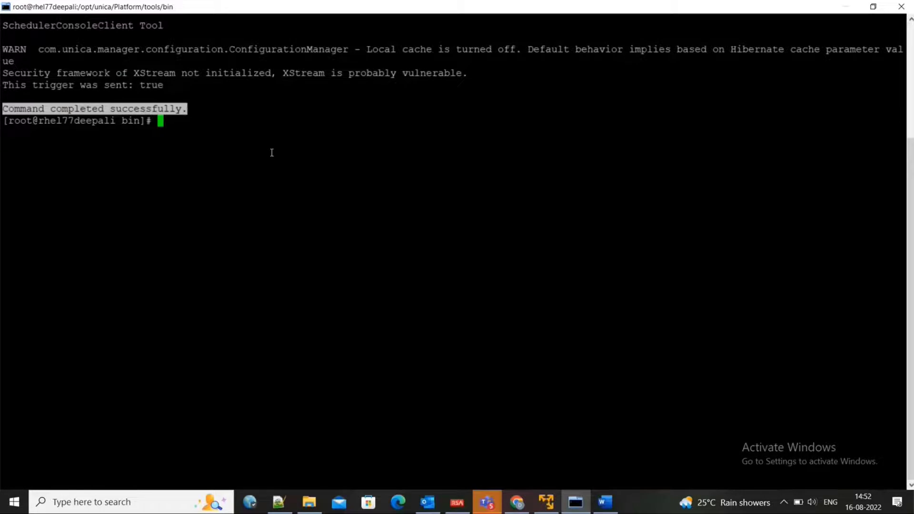
mouse_move(573, 422)
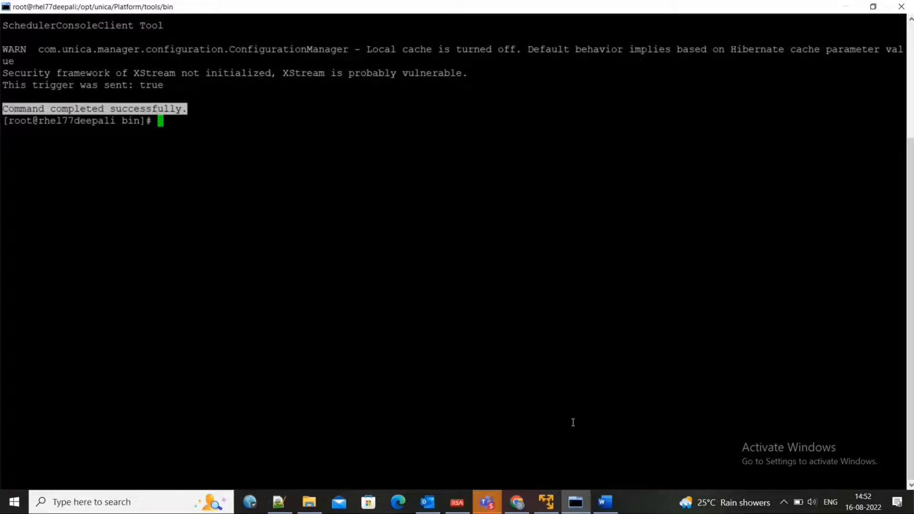
mouse_move(516, 502)
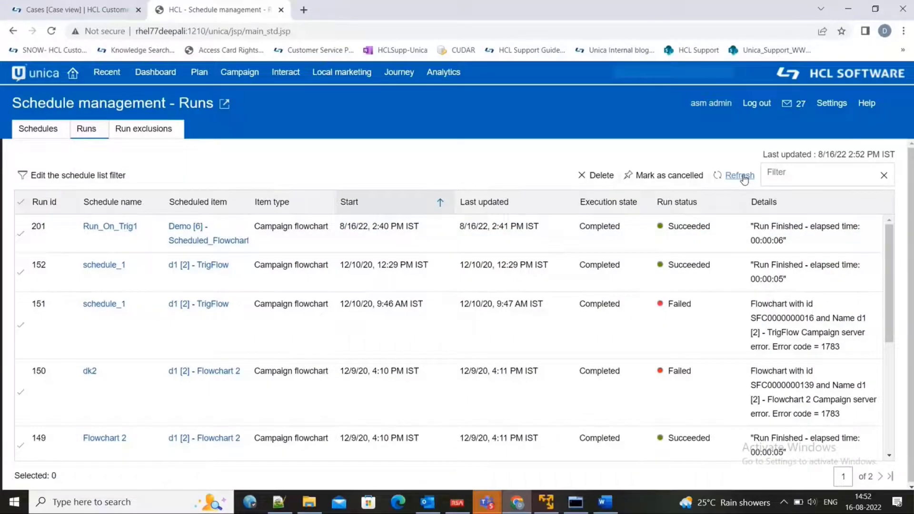
- Refresh the Runs list until Run_On_Trig1 run 202 appears with Queued state
left_click(739, 175)
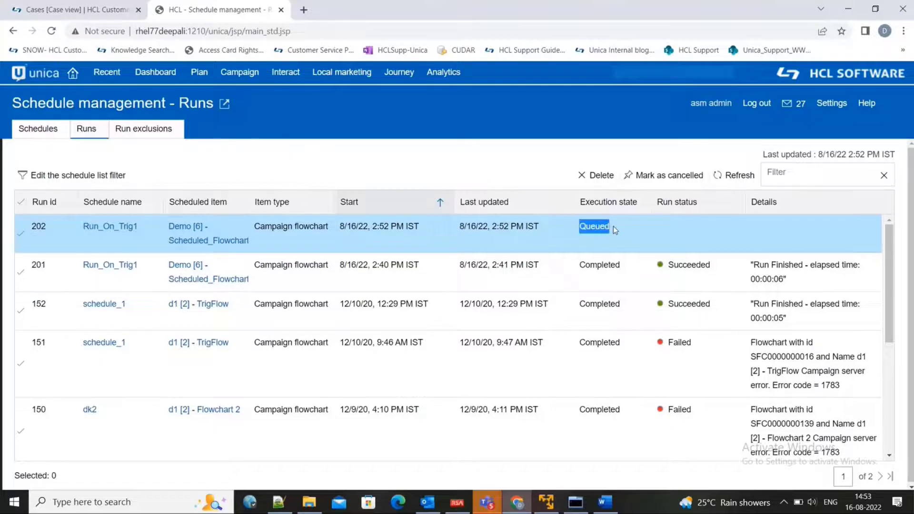
mouse_move(622, 235)
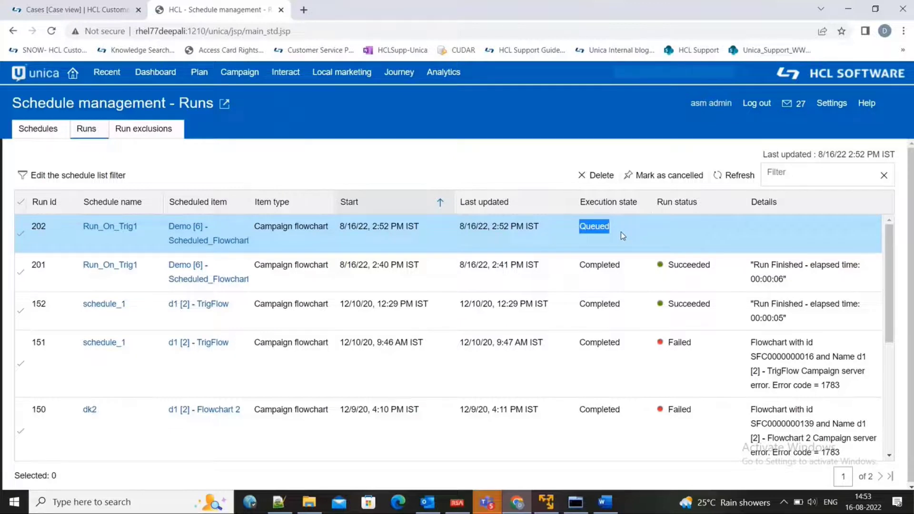
mouse_move(249, 235)
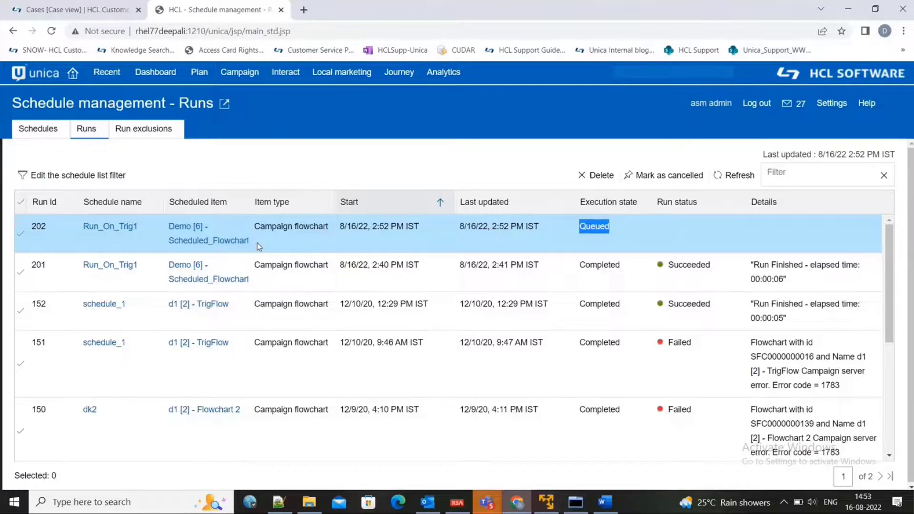
left_click(739, 176)
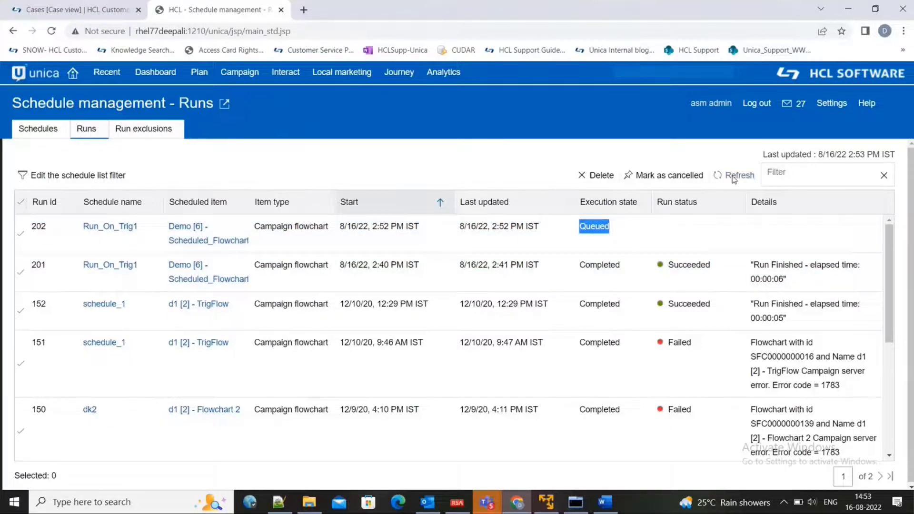
left_click(739, 175)
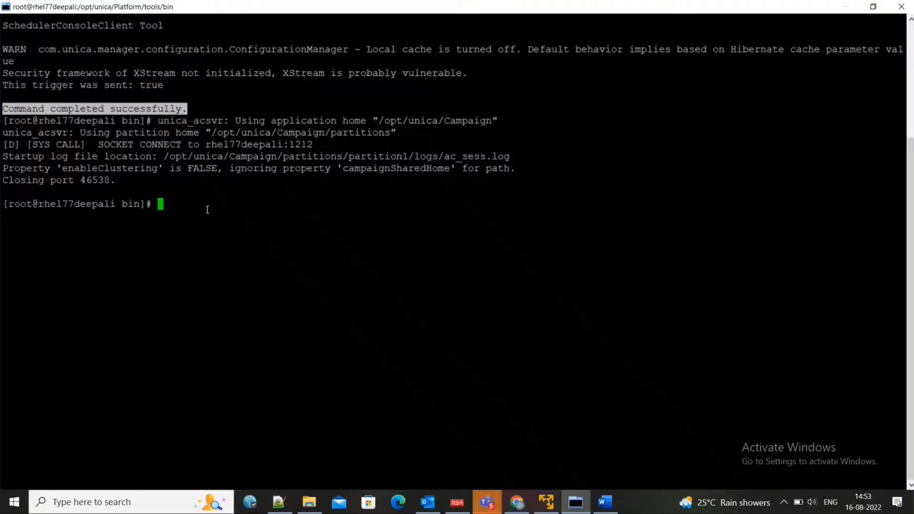
mouse_move(242, 276)
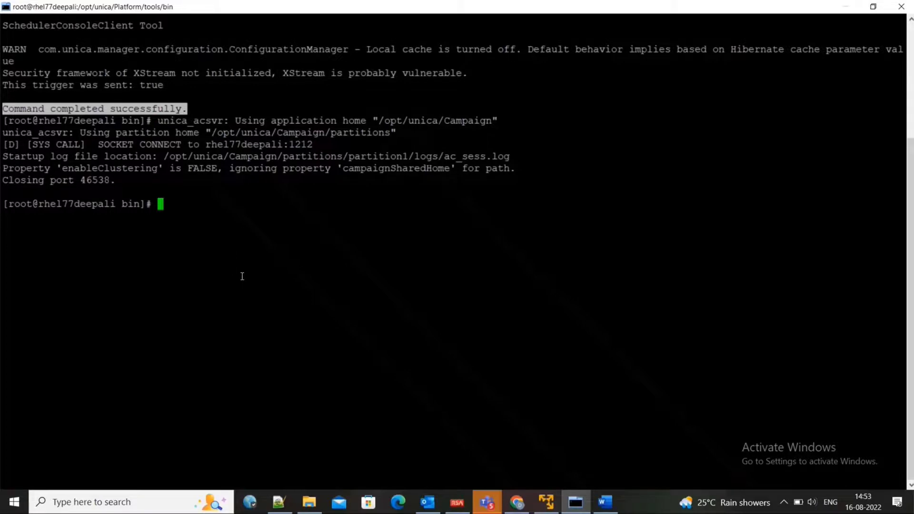